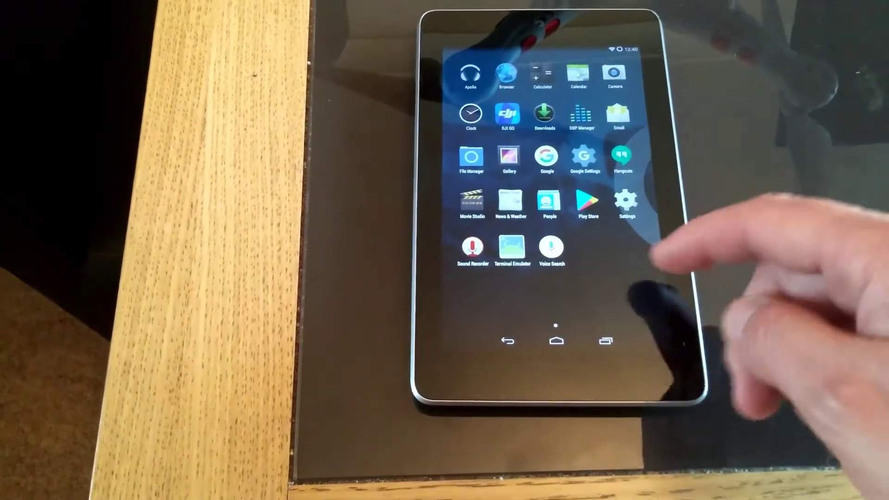
- Launch the DJI GO app from the tablet's app drawer
{"action": "left_click", "coordinate": [506, 113]}
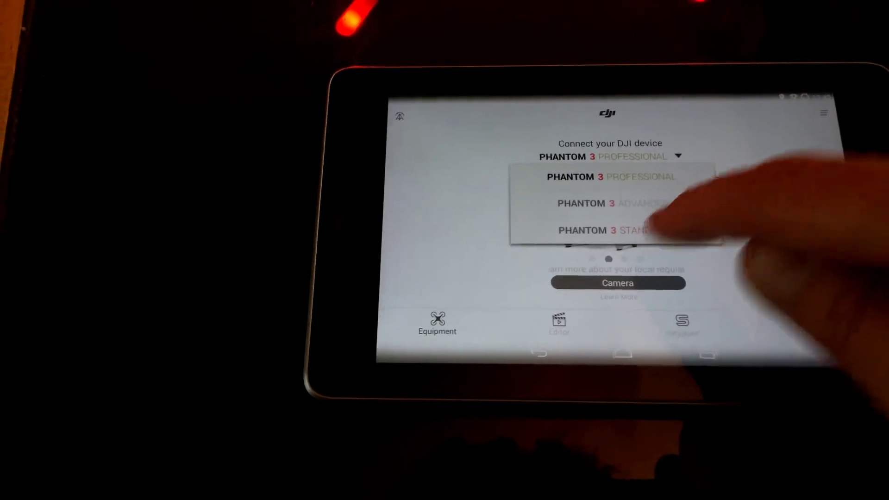
- Choose PHANTOM 3 STANDARD as the DJI device to connect
{"action": "left_click", "coordinate": [610, 230]}
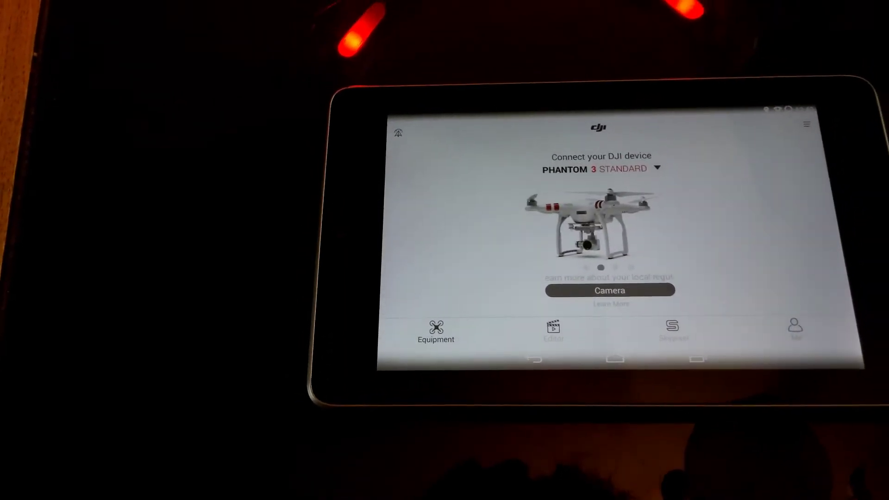